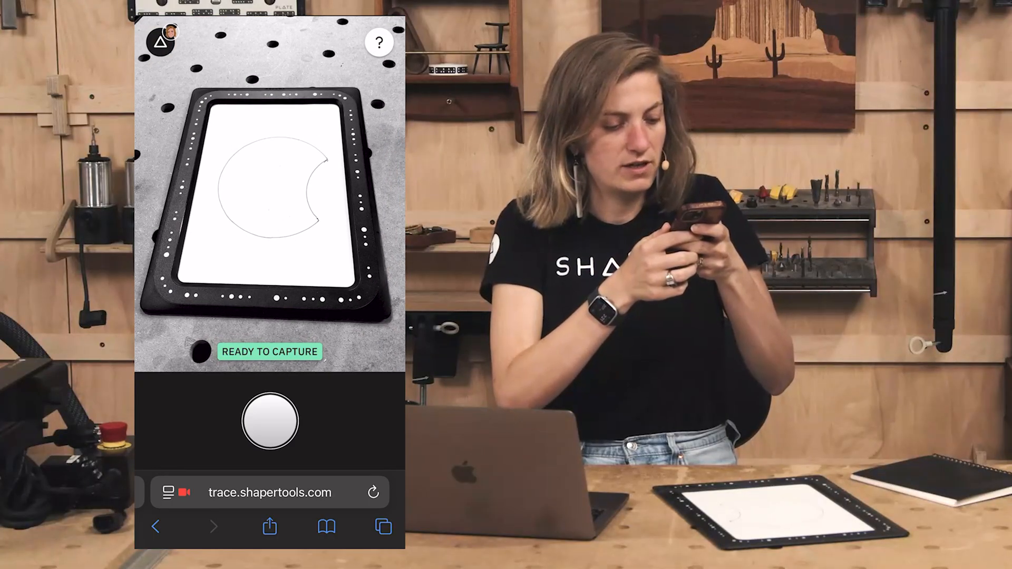
# Capture the moon drawing, accept the Outline trace and save it to My Files as 'tray'
pyautogui.click(268, 421)
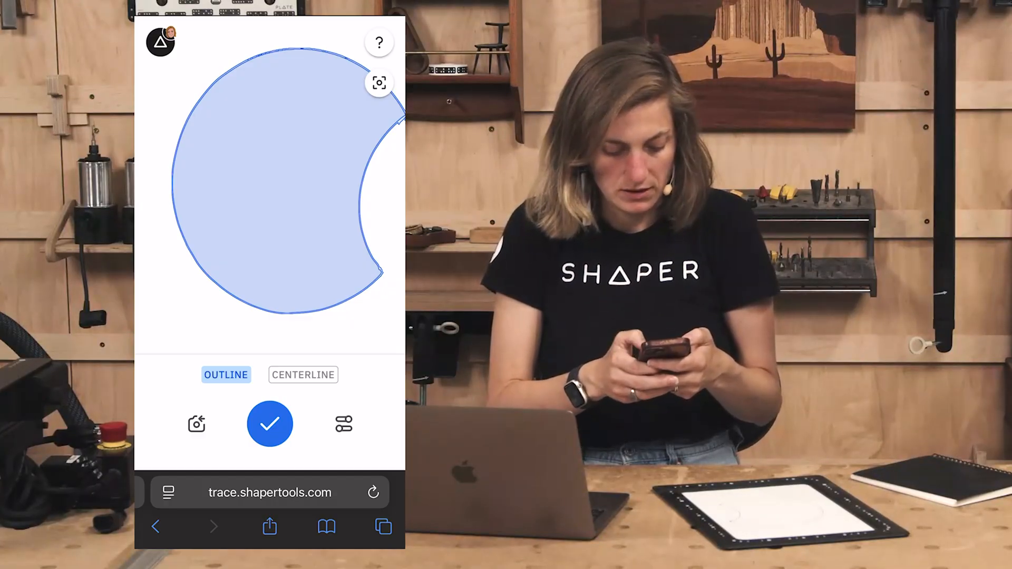
pyautogui.click(268, 423)
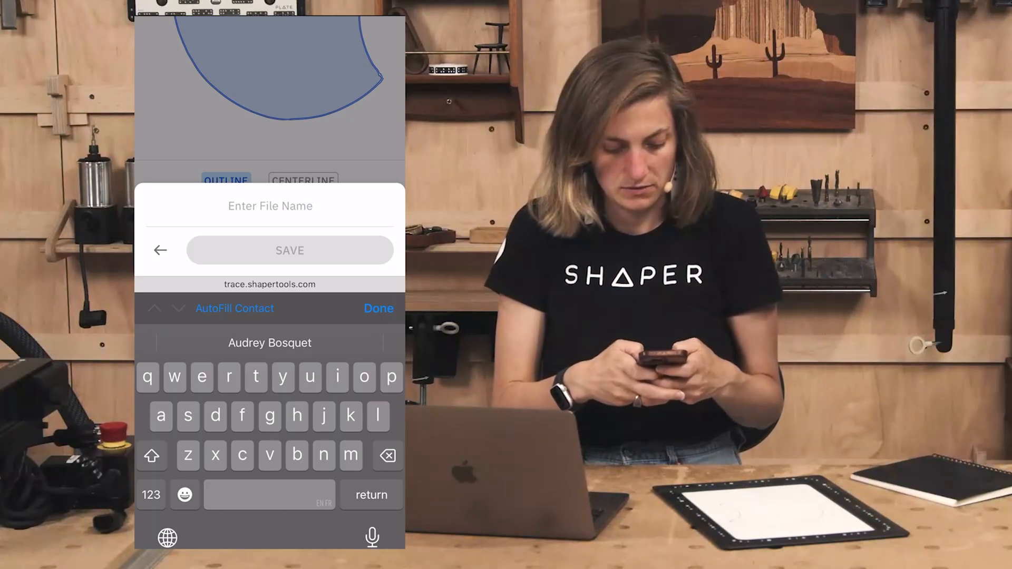
pyautogui.write('tray')
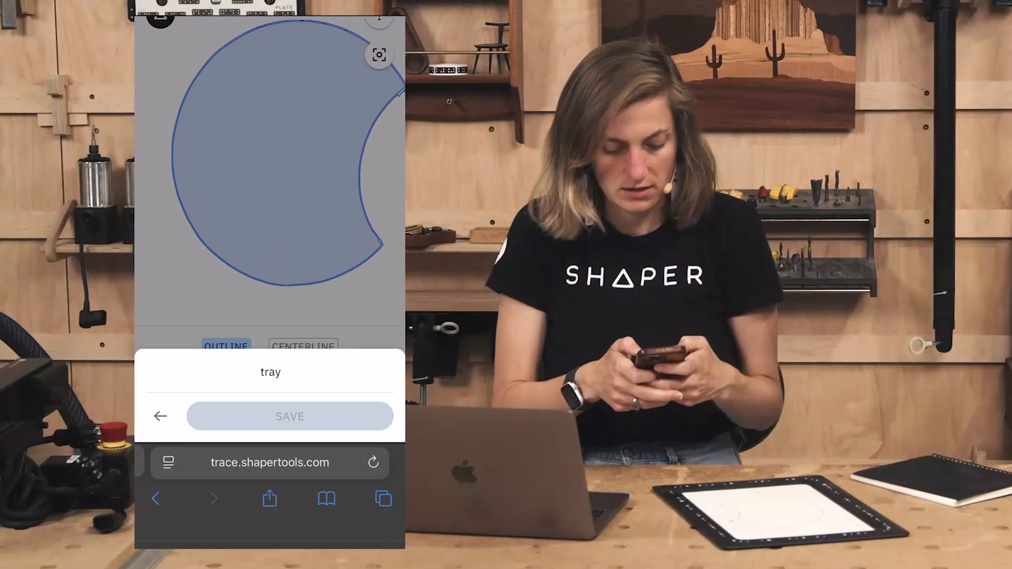
pyautogui.click(289, 416)
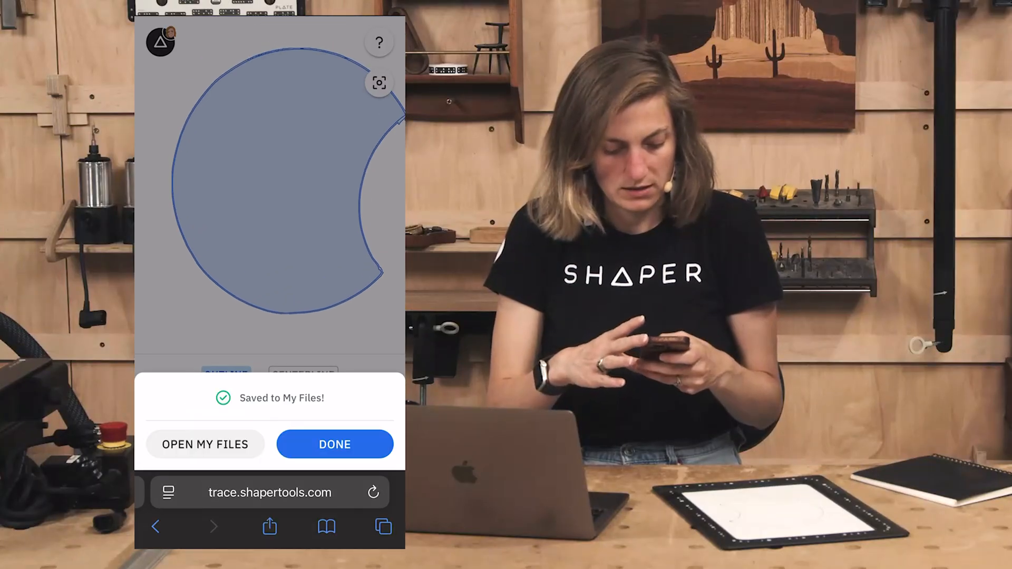
pyautogui.click(334, 444)
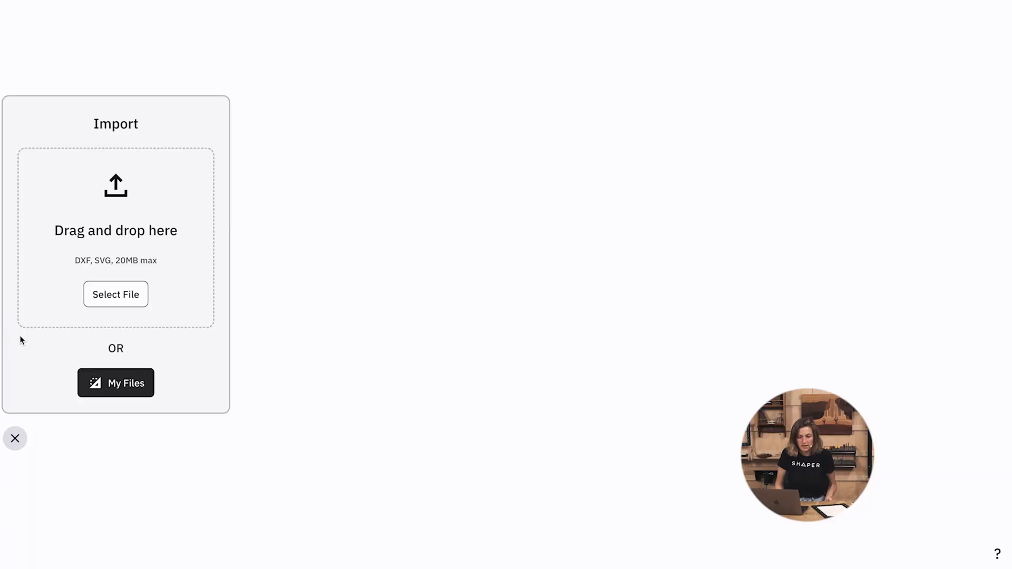
# Import tray.svg from My Files and place it as one 5.369 × 6.064 in shape
pyautogui.click(116, 383)
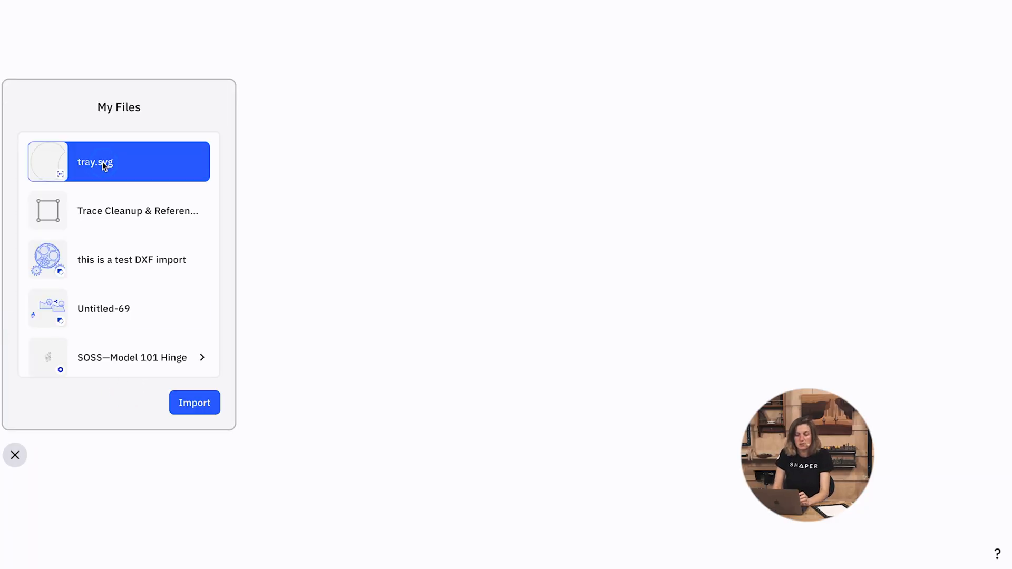
pyautogui.click(194, 403)
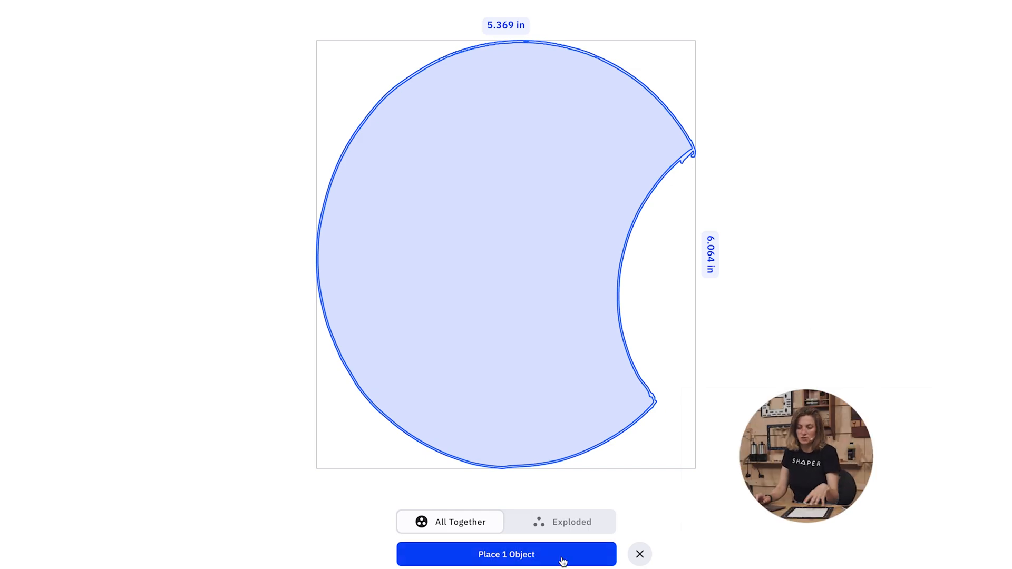
pyautogui.click(506, 554)
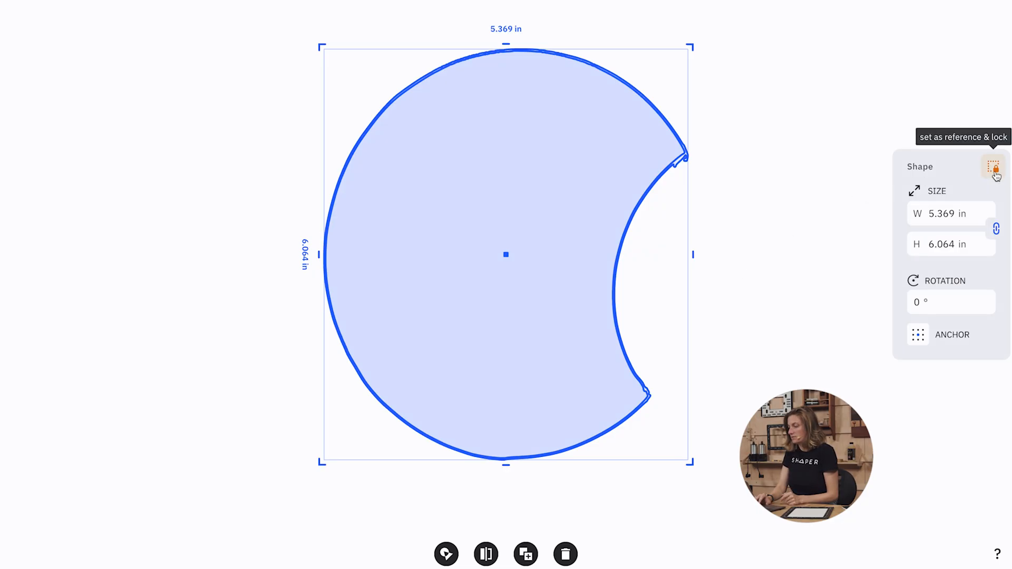
# Set the imported tray shape as a locked reference outline
pyautogui.click(995, 167)
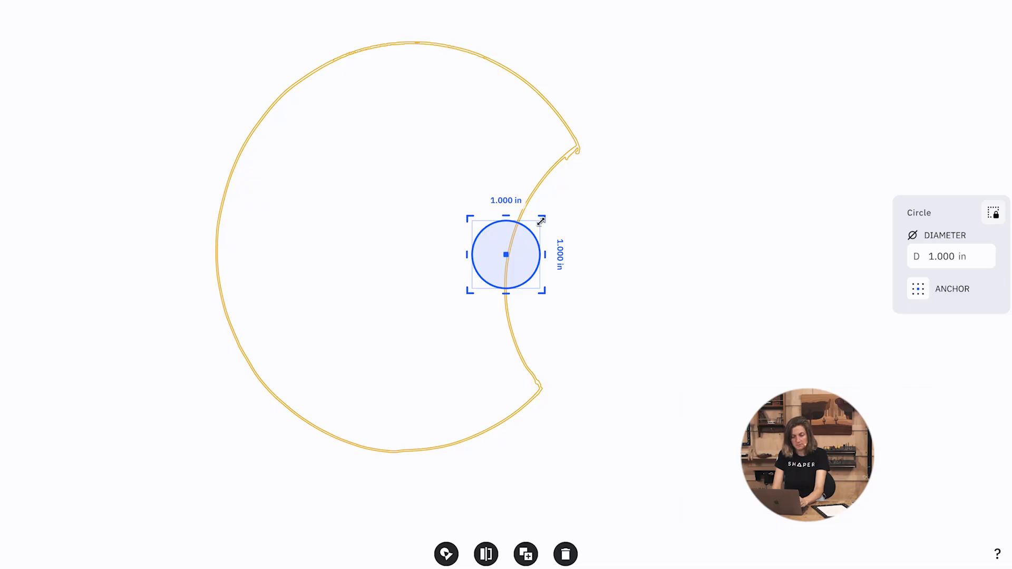
# Resize the circle into a 5.622 × 6.031 in oval rotated 5.8° matching the trace's outer curve
pyautogui.moveTo(544, 220); pyautogui.dragTo(585, 139)
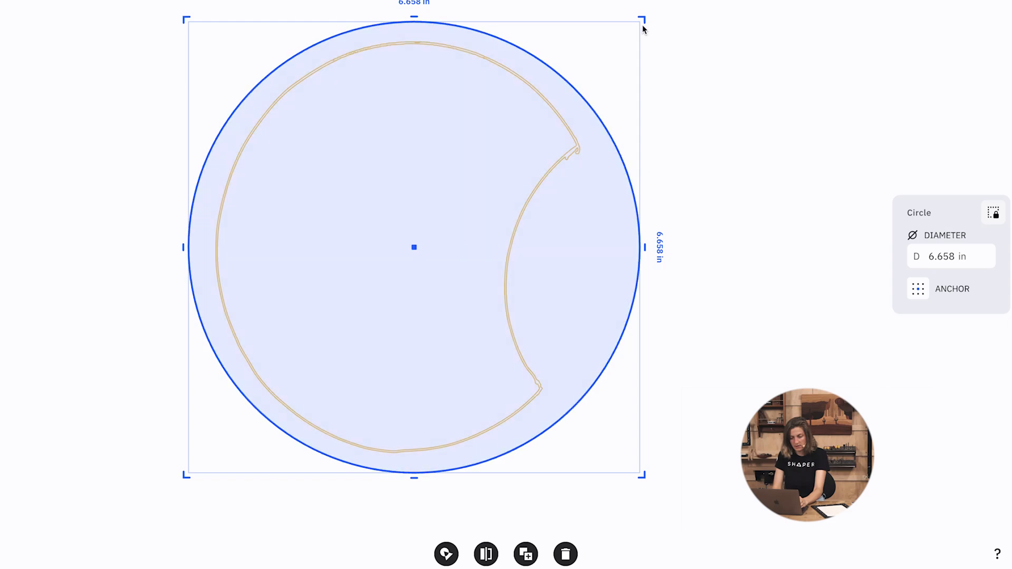
pyautogui.moveTo(642, 21); pyautogui.dragTo(624, 33)
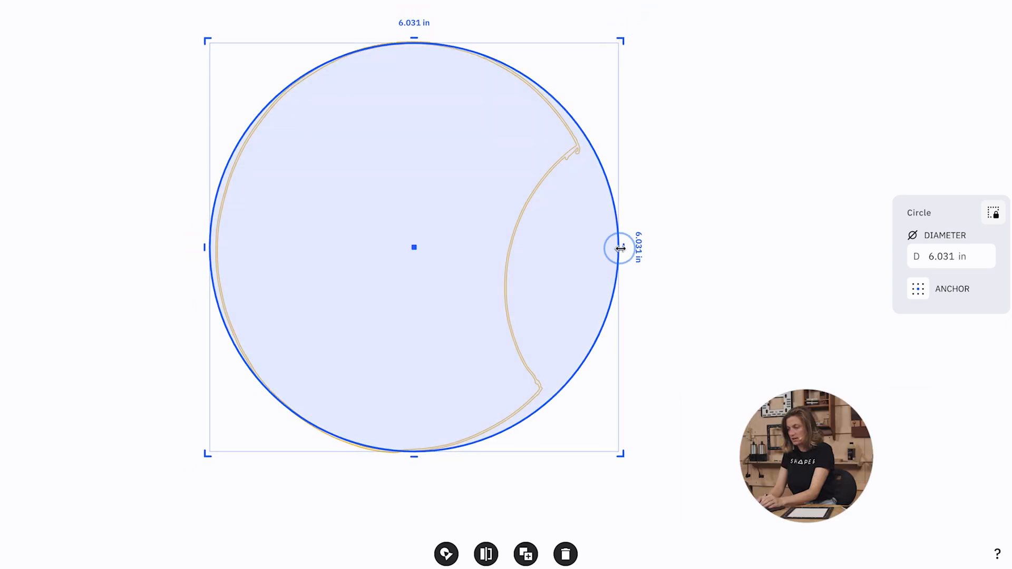
pyautogui.moveTo(619, 248); pyautogui.dragTo(610, 247)
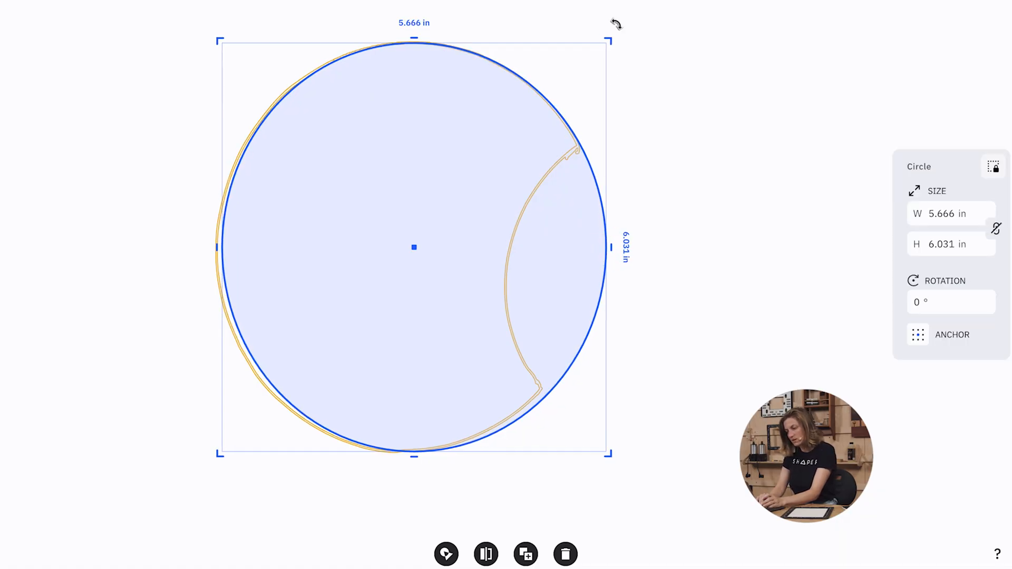
pyautogui.moveTo(614, 24); pyautogui.dragTo(638, 49)
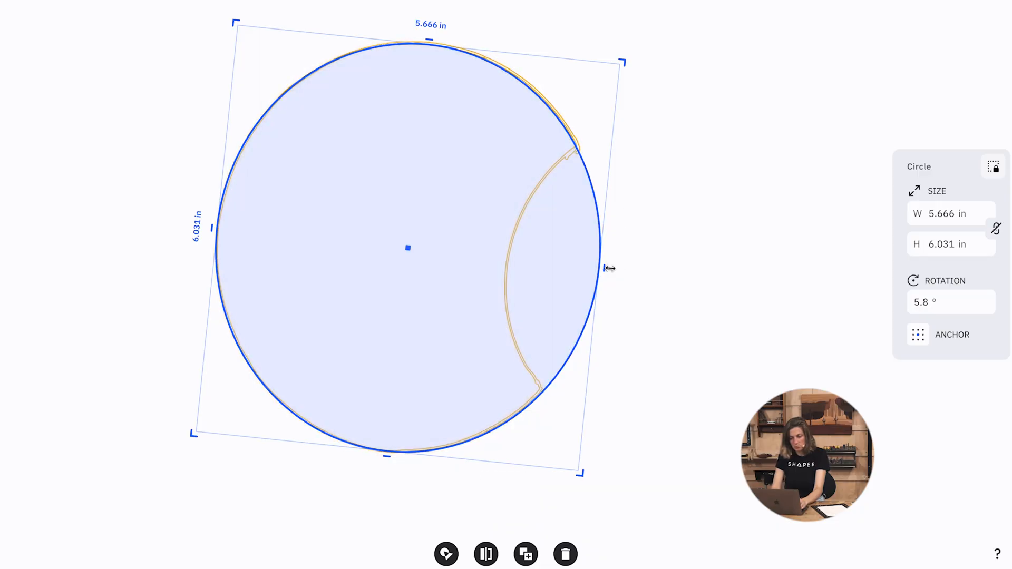
pyautogui.moveTo(610, 266); pyautogui.dragTo(604, 266)
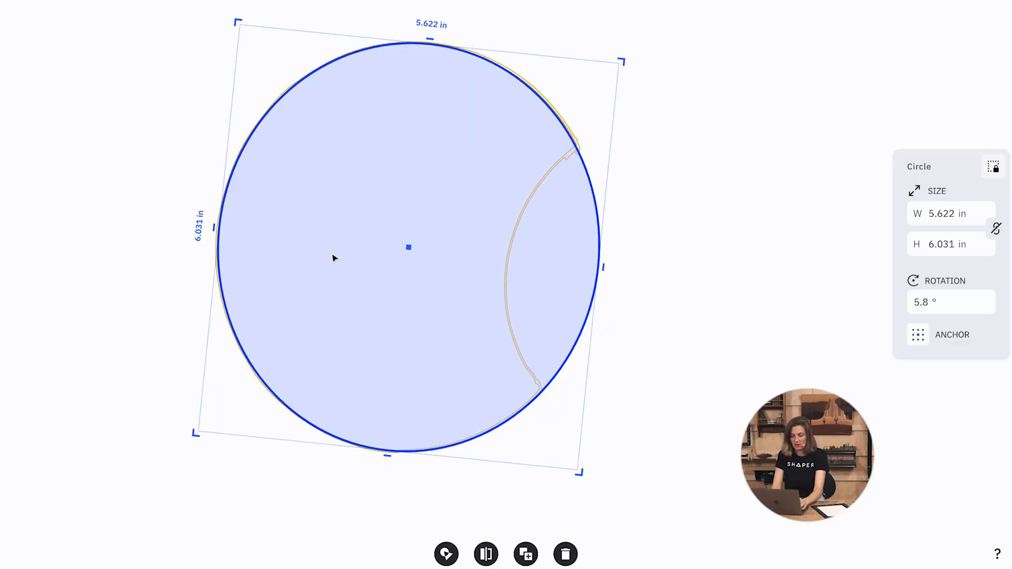
# Fit a second circle over the inner curve and subtract it, yielding a 5.298 × 6.027 in moon
pyautogui.moveTo(408, 247); pyautogui.dragTo(702, 293)
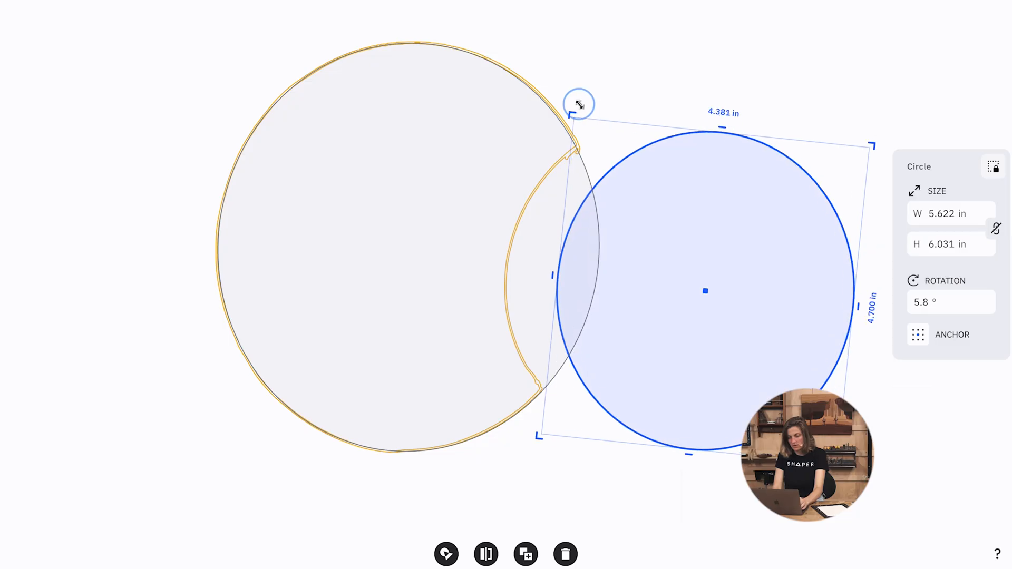
pyautogui.moveTo(579, 105); pyautogui.dragTo(686, 216)
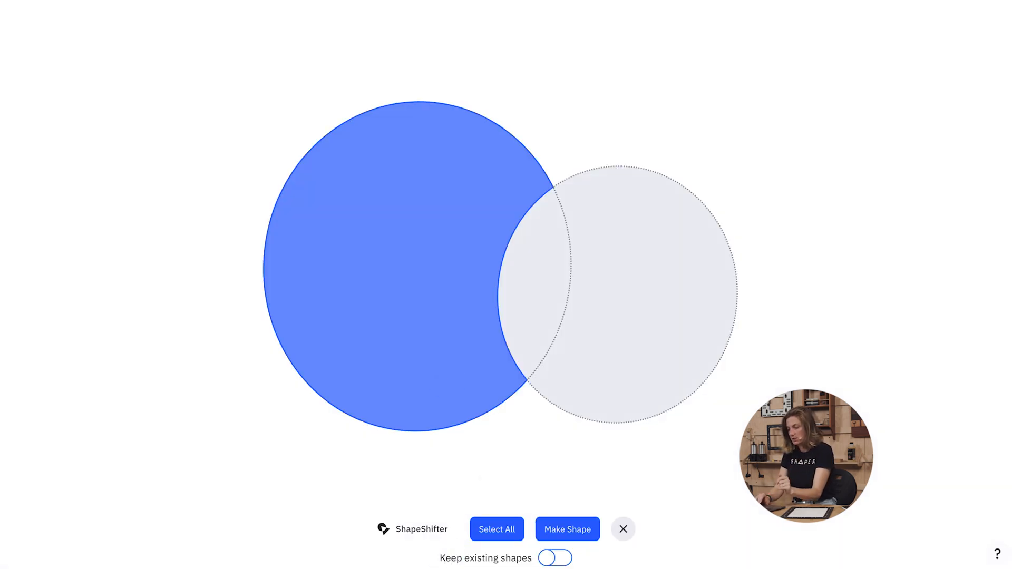
pyautogui.click(567, 529)
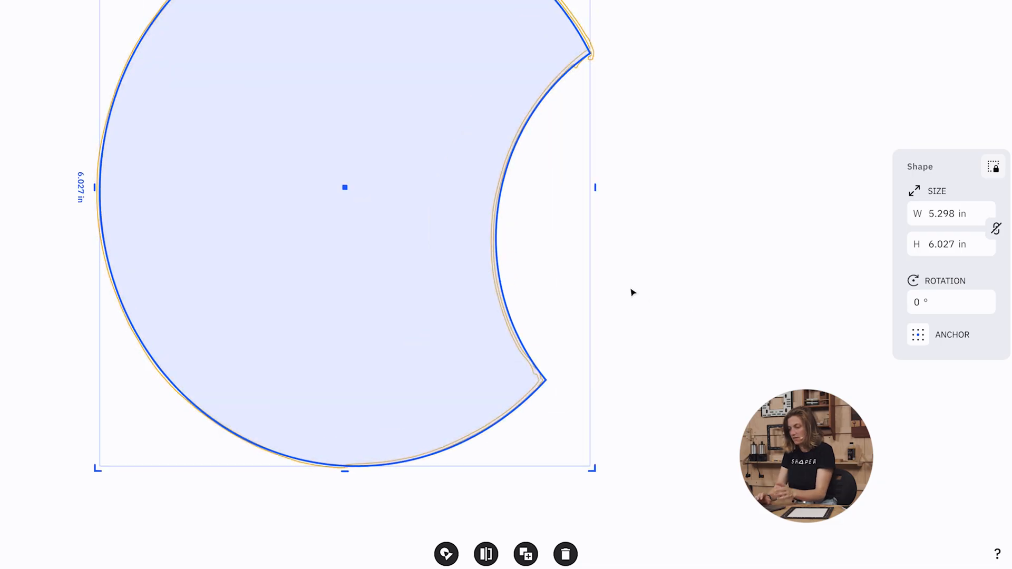
pyautogui.moveTo(645, 306)
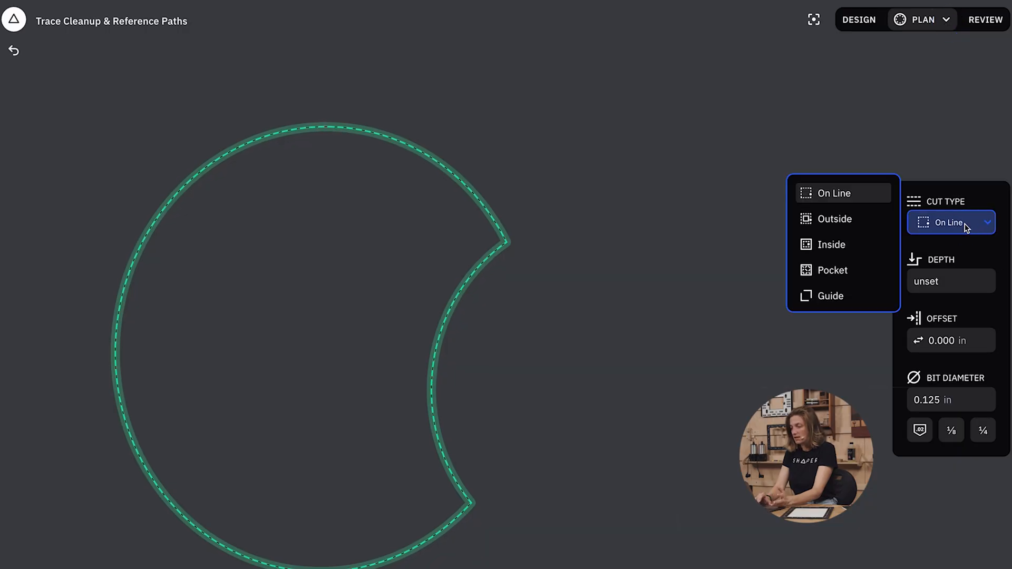
# Make the moon an Outside cut 0.500 in deep with a 1/4 in bit and review it
pyautogui.click(835, 219)
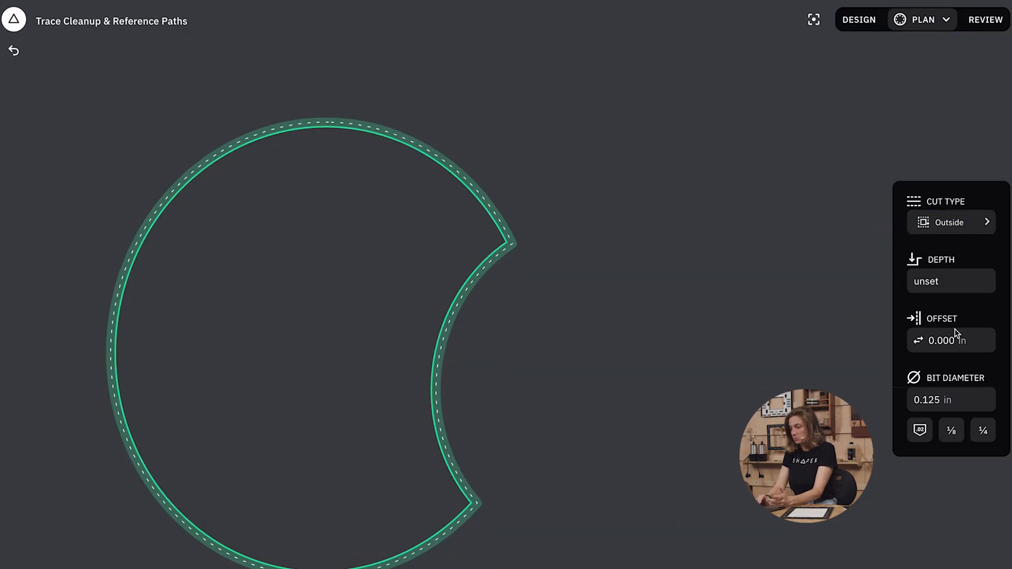
pyautogui.click(950, 280)
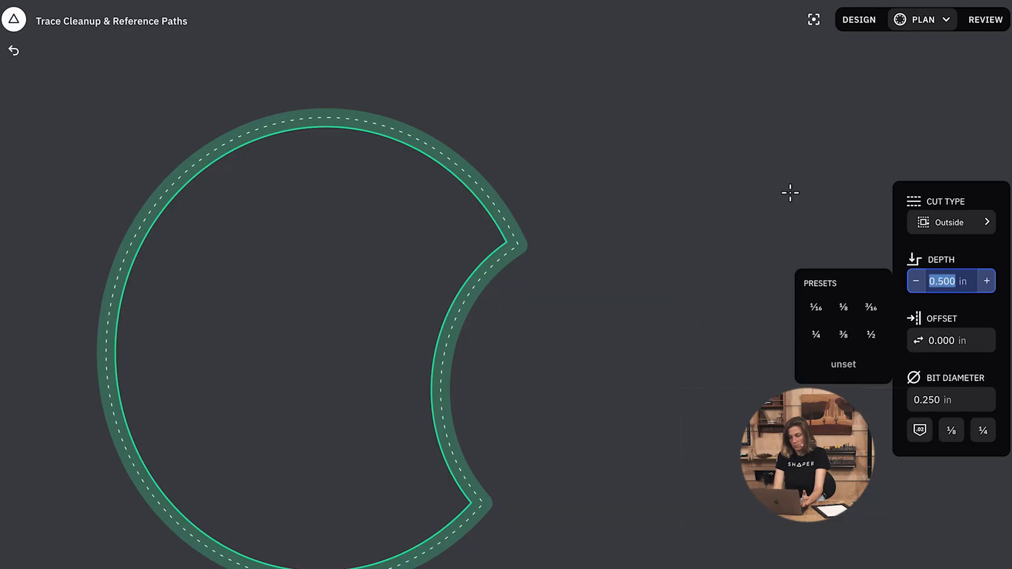
pyautogui.click(981, 20)
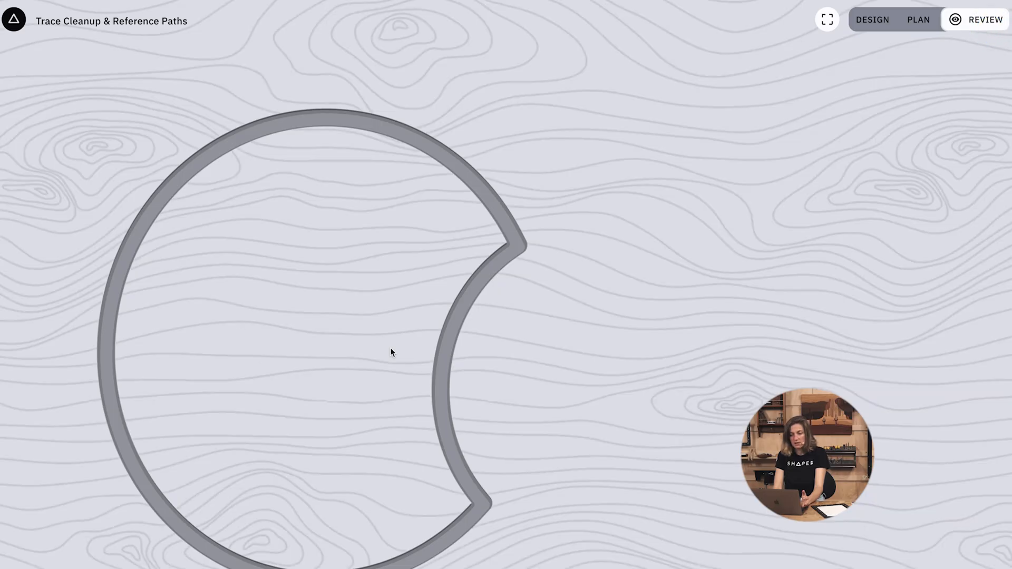
pyautogui.click(918, 20)
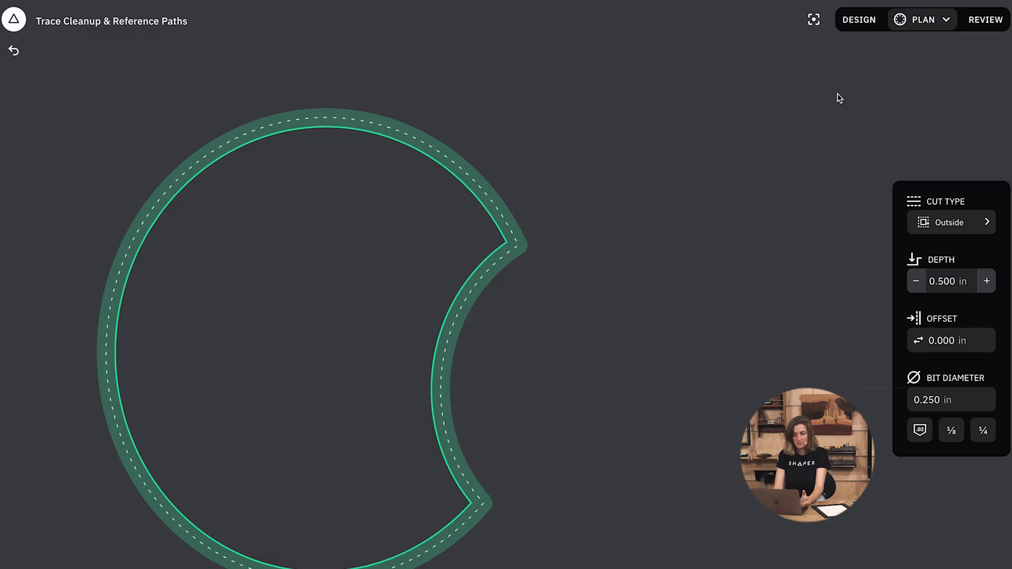